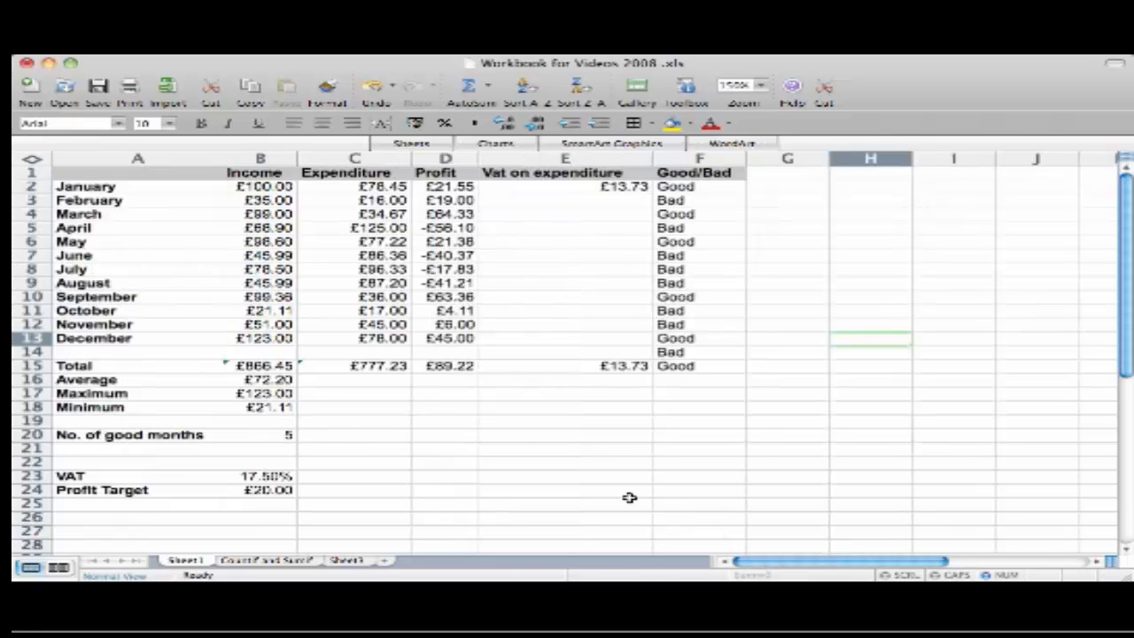
{"action": "mouse_move", "coordinate": [570, 453]}
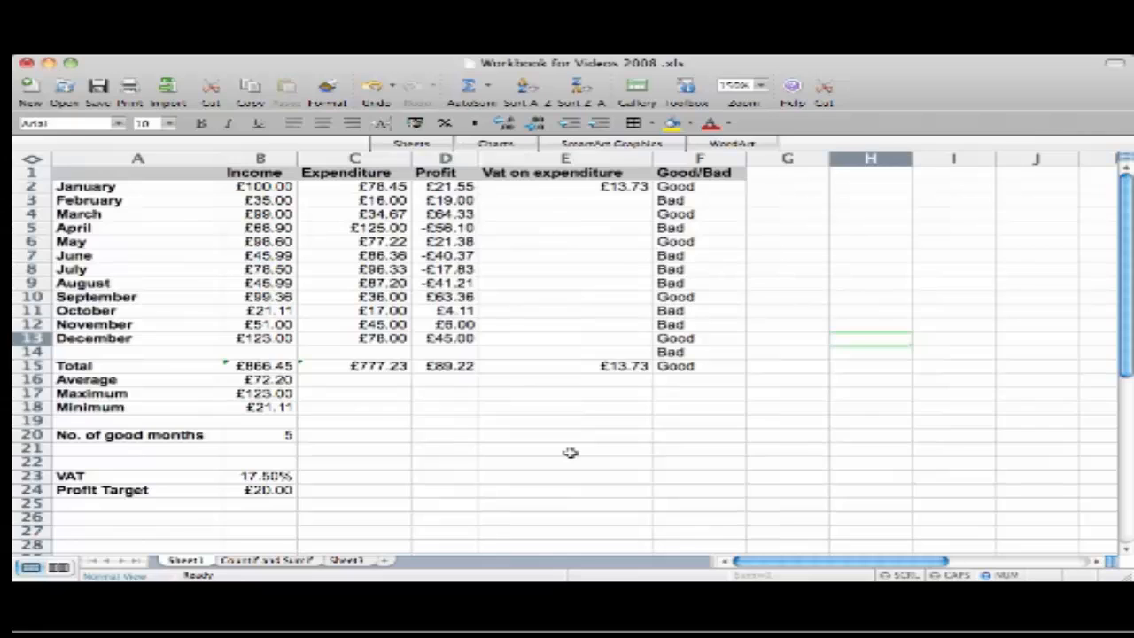
{"action": "mouse_move", "coordinate": [345, 197]}
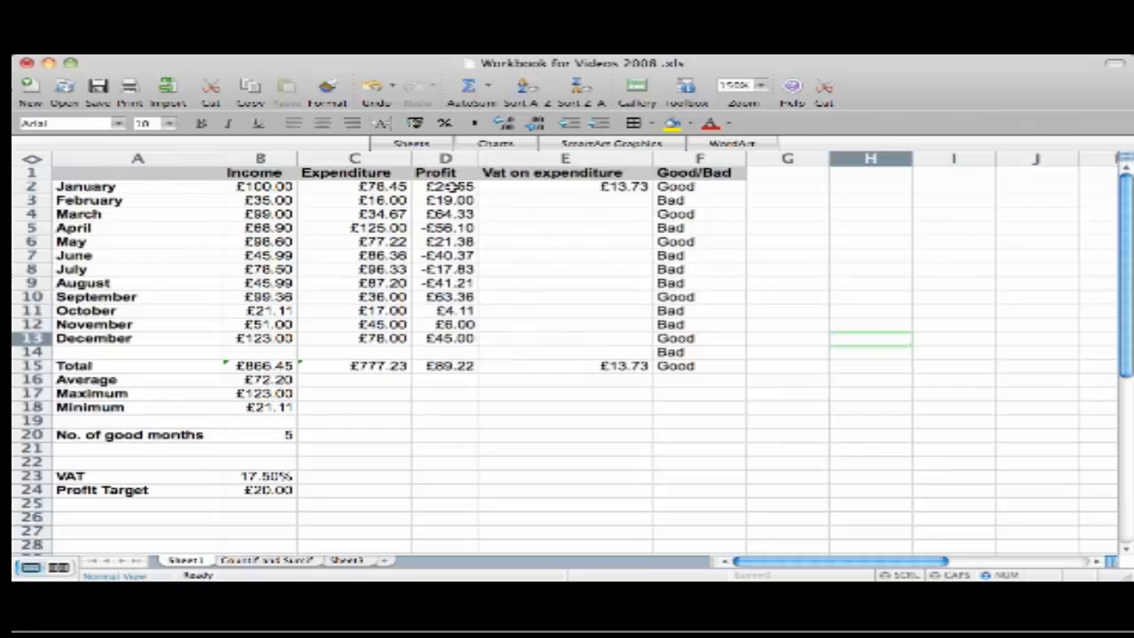
Select the Profit values D2:D13 and start a Conditional Formatting rule.
{"action": "left_click_drag", "start_coordinate": [445, 186], "coordinate": [446, 323]}
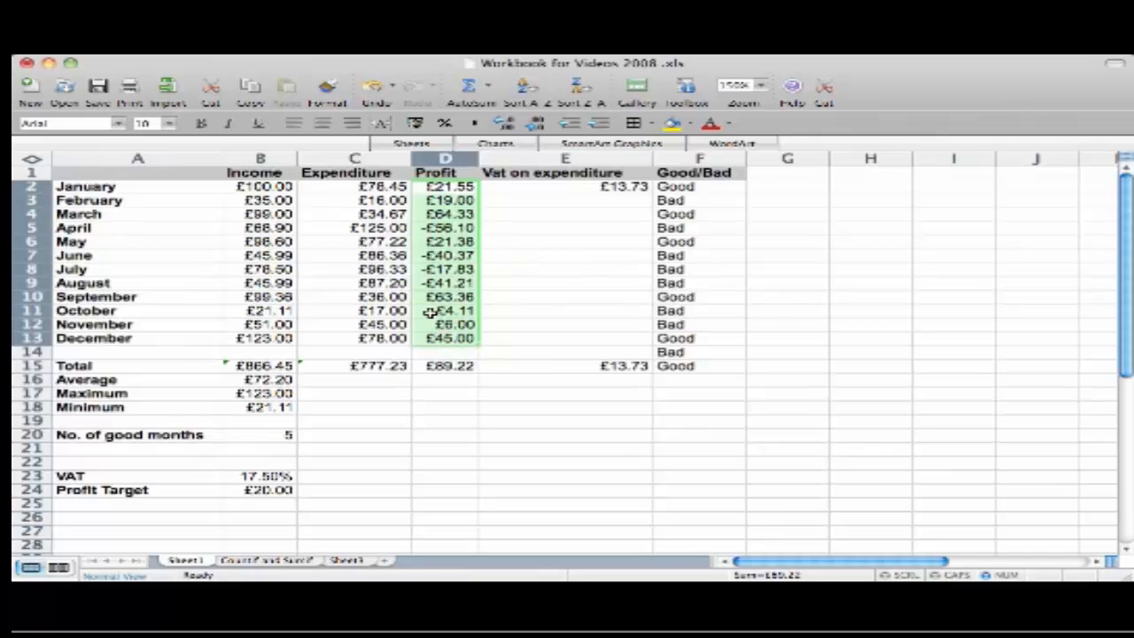
{"action": "mouse_move", "coordinate": [448, 241]}
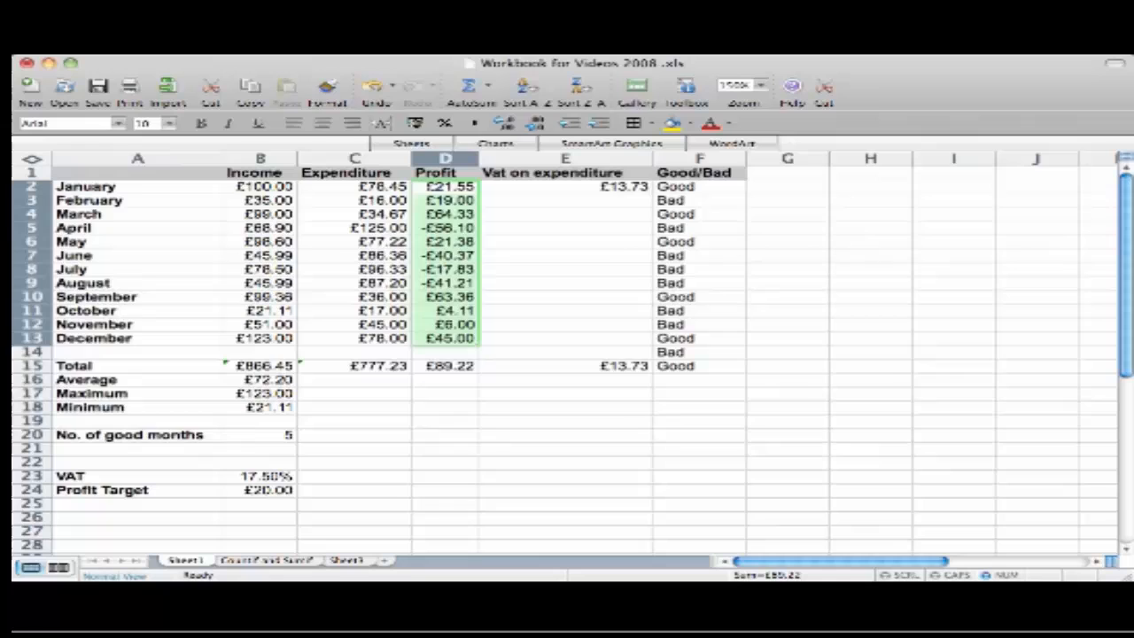
{"action": "left_click", "coordinate": [325, 103]}
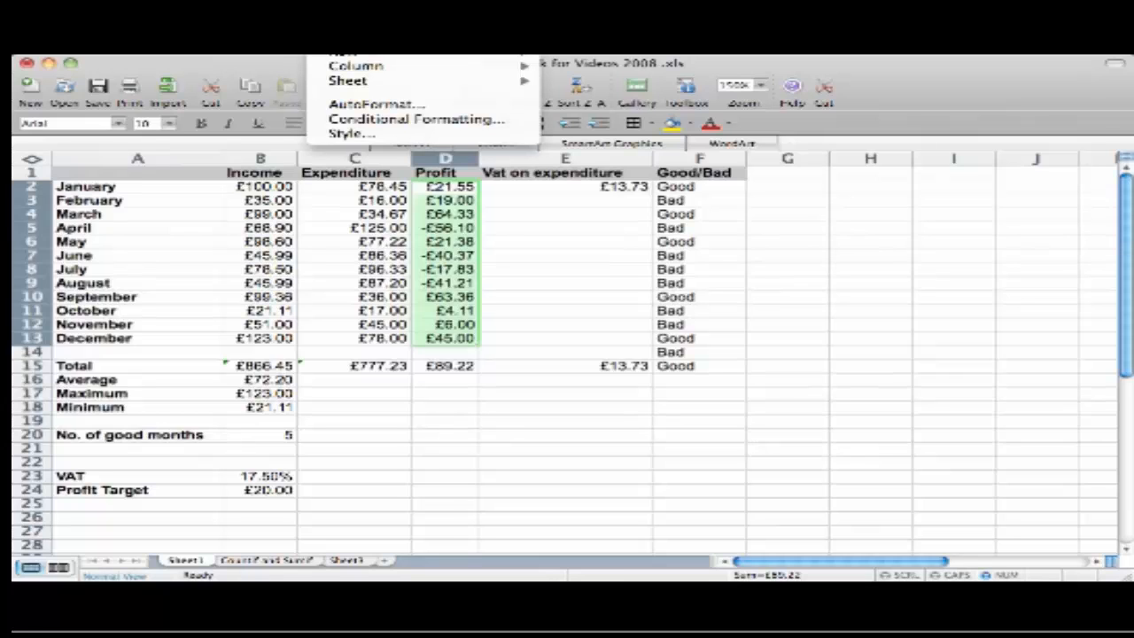
{"action": "mouse_move", "coordinate": [416, 119]}
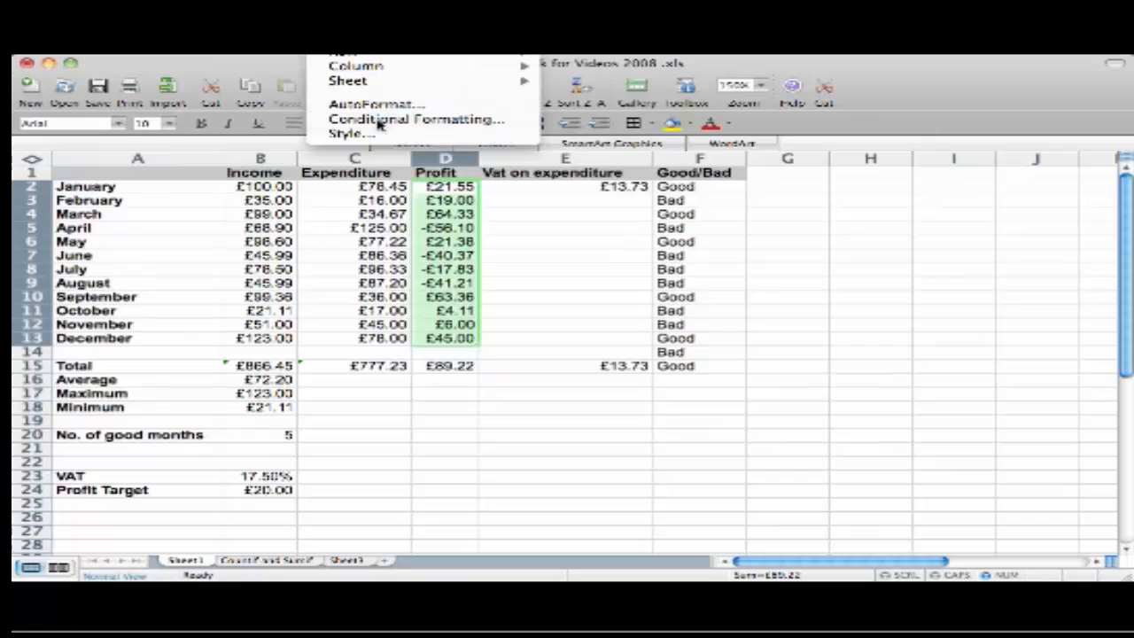
{"action": "left_click", "coordinate": [415, 119]}
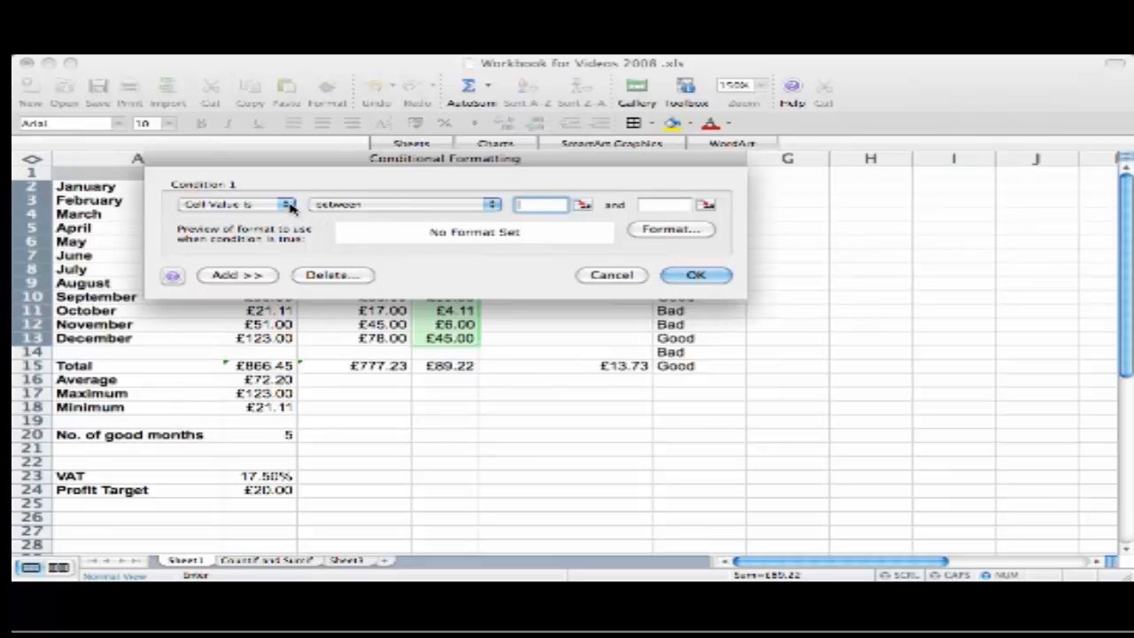
Set the condition to Cell Value Is greater than 15.
{"action": "left_click", "coordinate": [287, 205]}
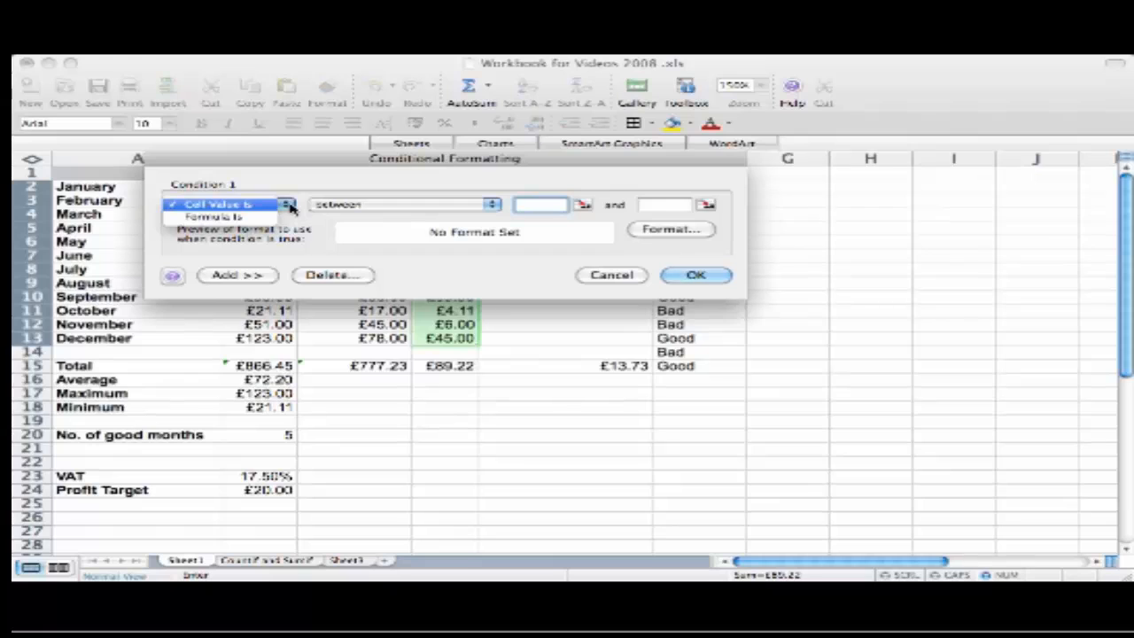
{"action": "left_click", "coordinate": [226, 203]}
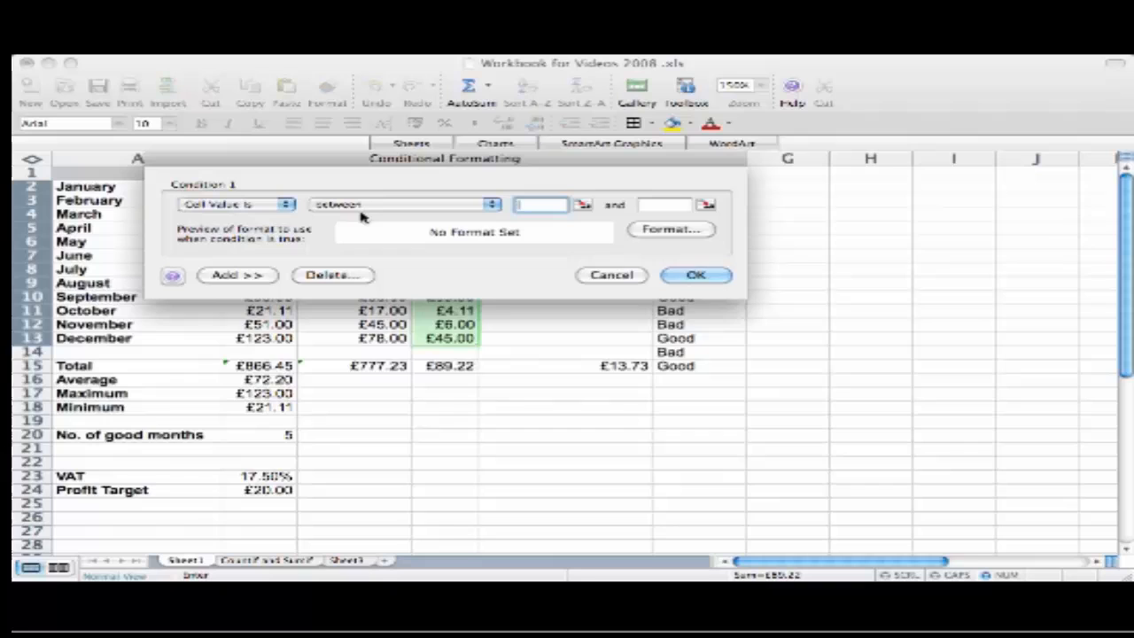
{"action": "left_click", "coordinate": [404, 205]}
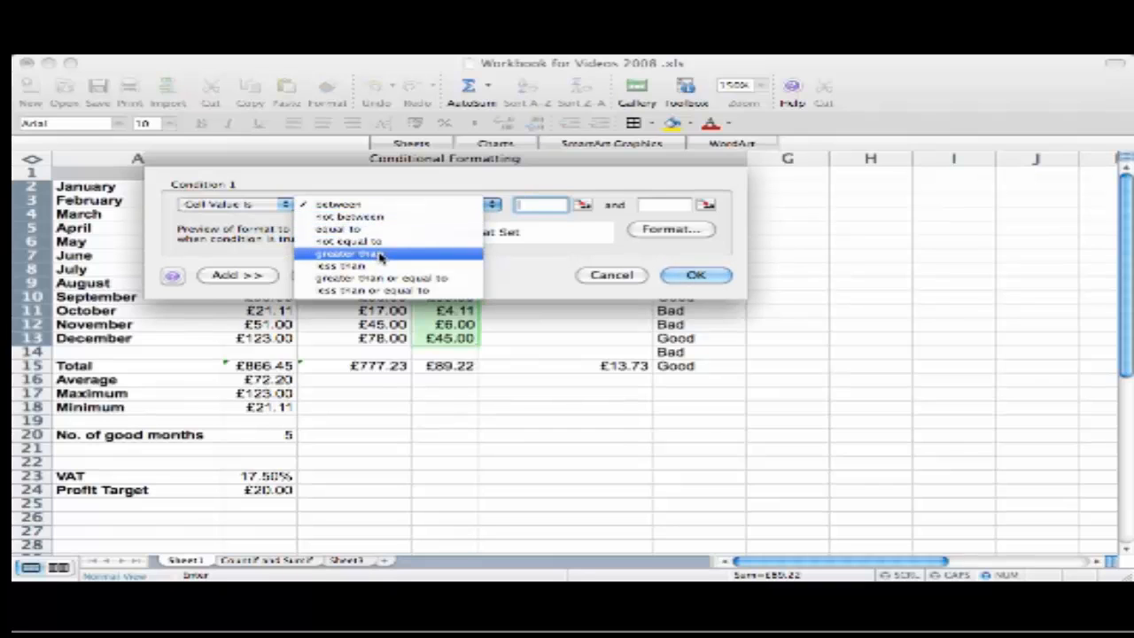
{"action": "left_click", "coordinate": [345, 253]}
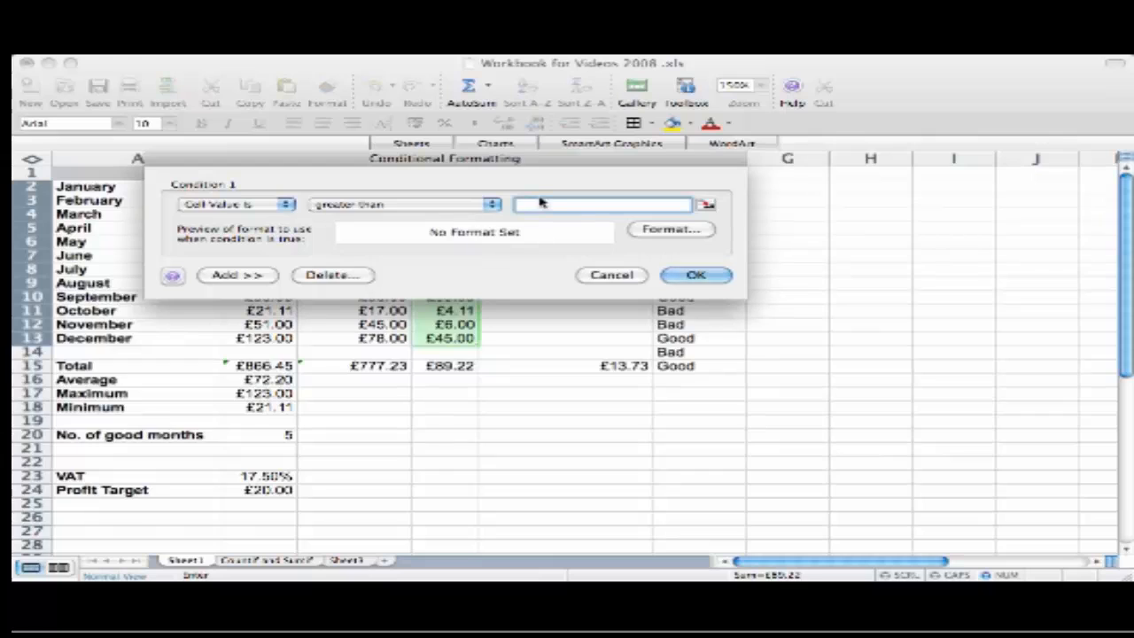
{"action": "type", "text": "12.00"}
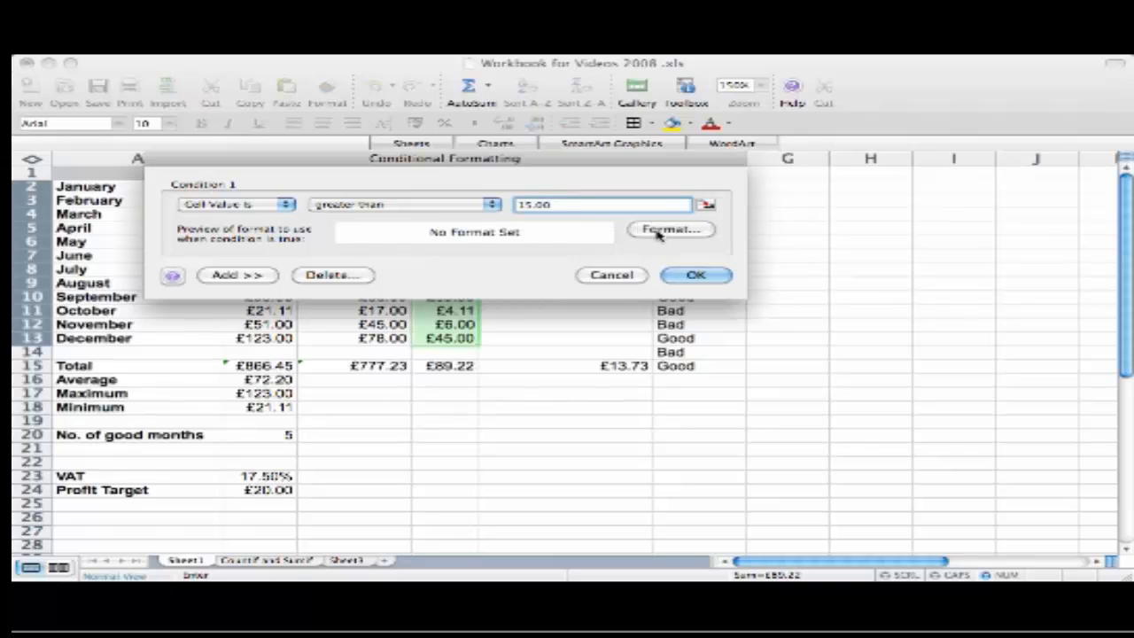
Format matching cells with light text colour and green cell shading.
{"action": "left_click", "coordinate": [671, 229]}
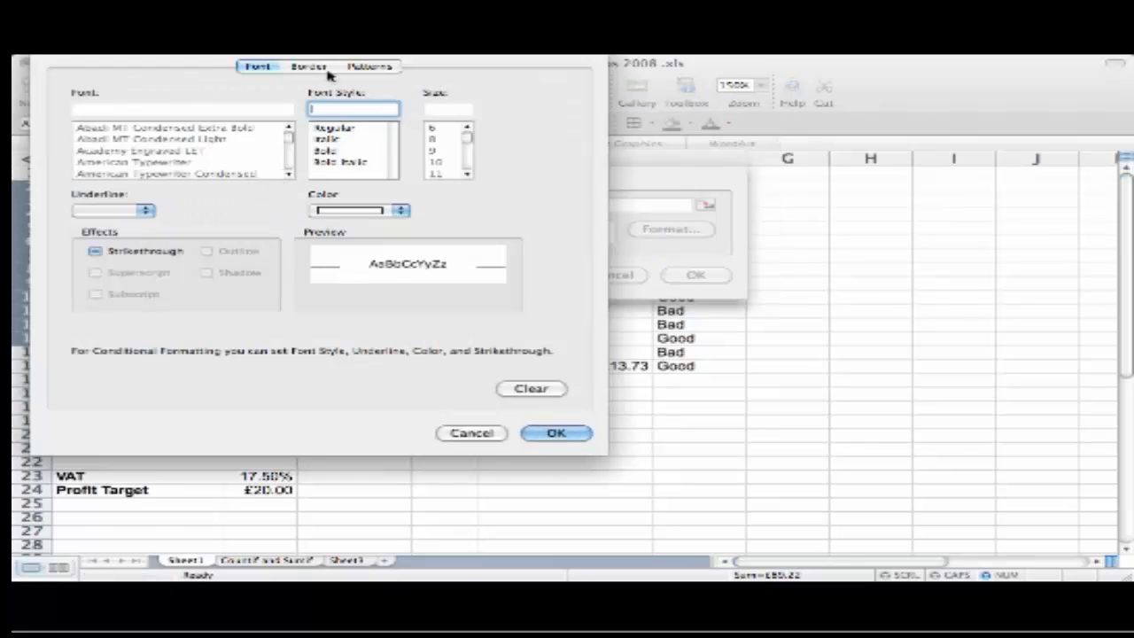
{"action": "mouse_move", "coordinate": [220, 244]}
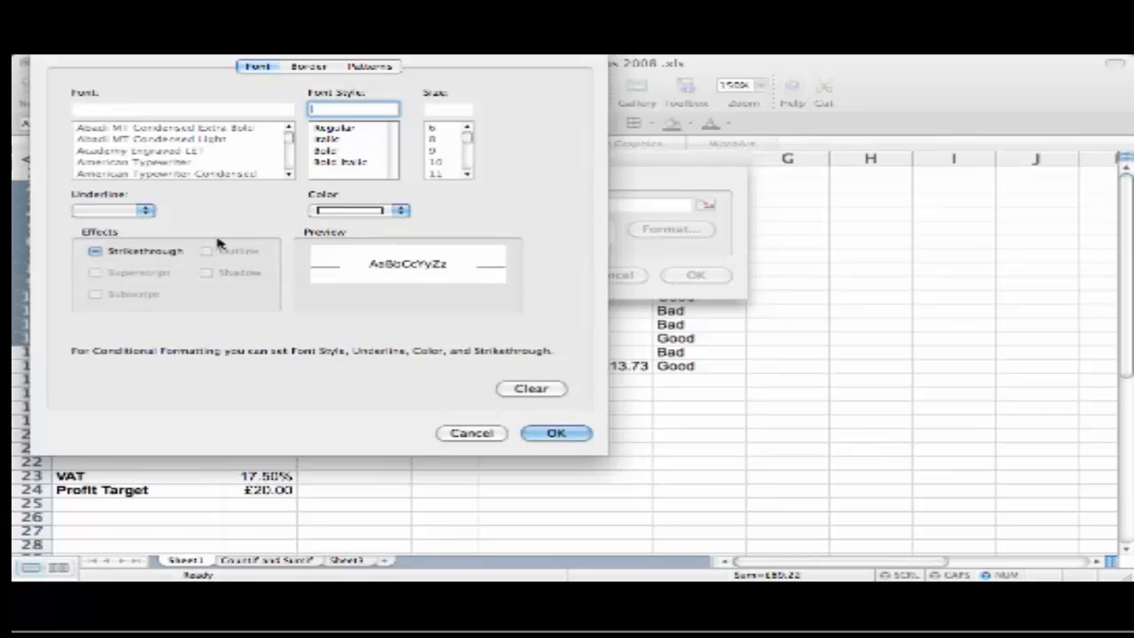
{"action": "left_click", "coordinate": [401, 210]}
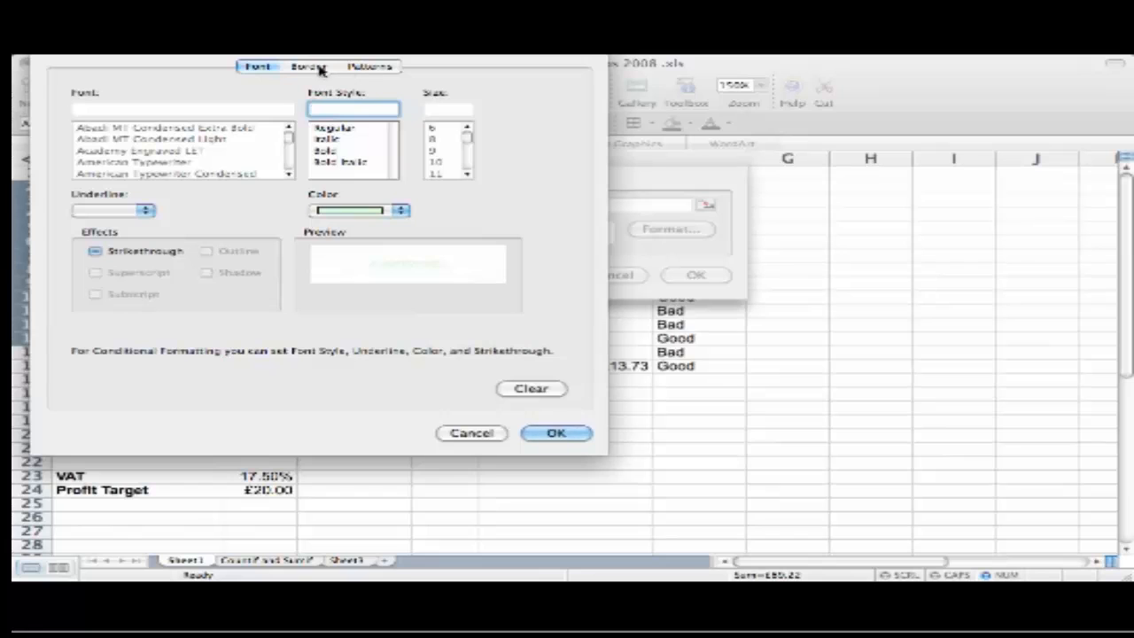
{"action": "left_click", "coordinate": [370, 65]}
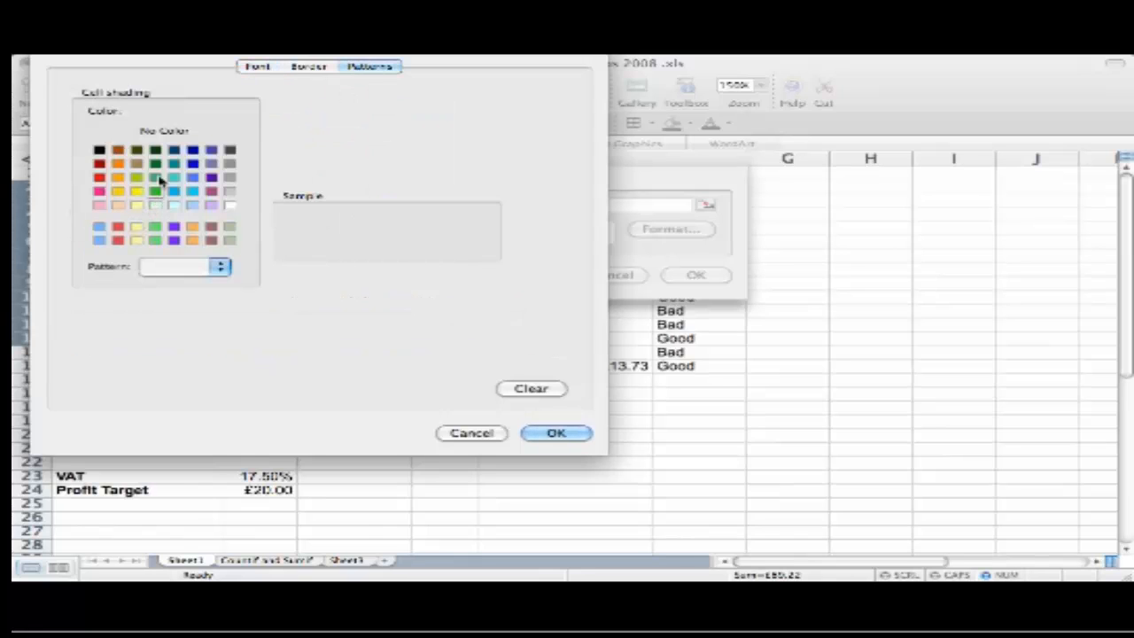
{"action": "left_click", "coordinate": [155, 177]}
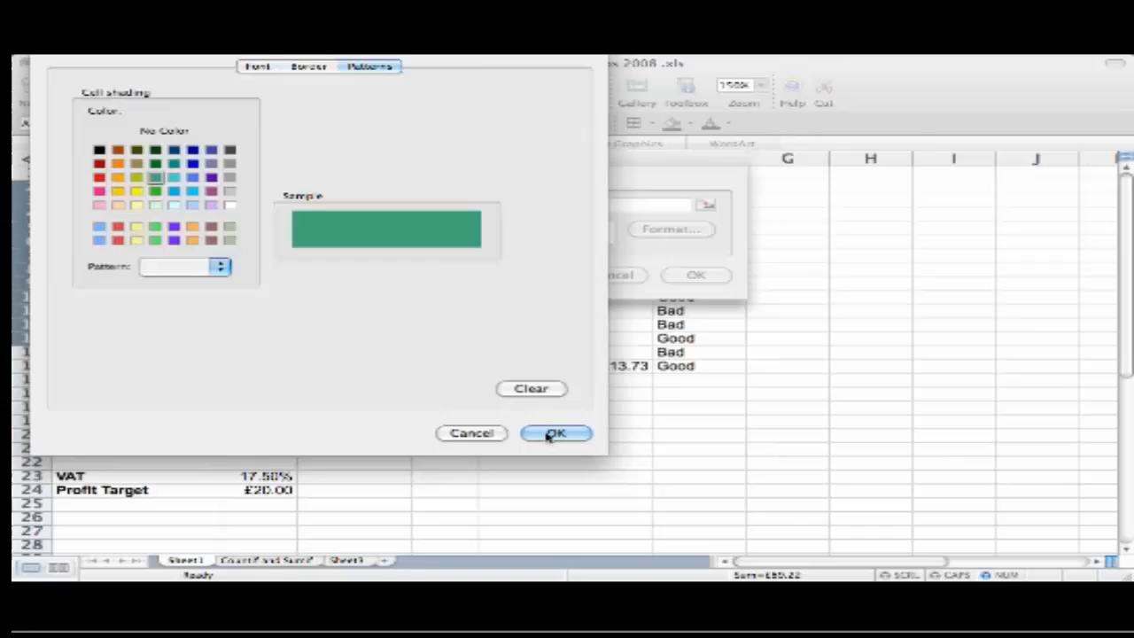
{"action": "left_click", "coordinate": [555, 433]}
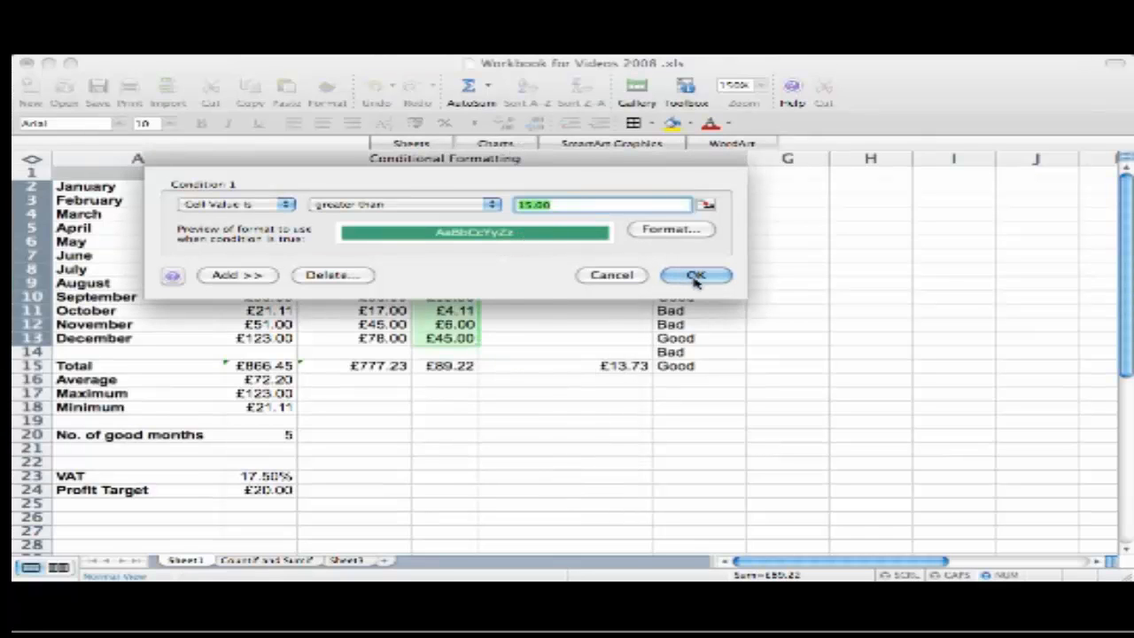
Confirm the rule so Profit values above 15 turn green with light text.
{"action": "left_click", "coordinate": [695, 275]}
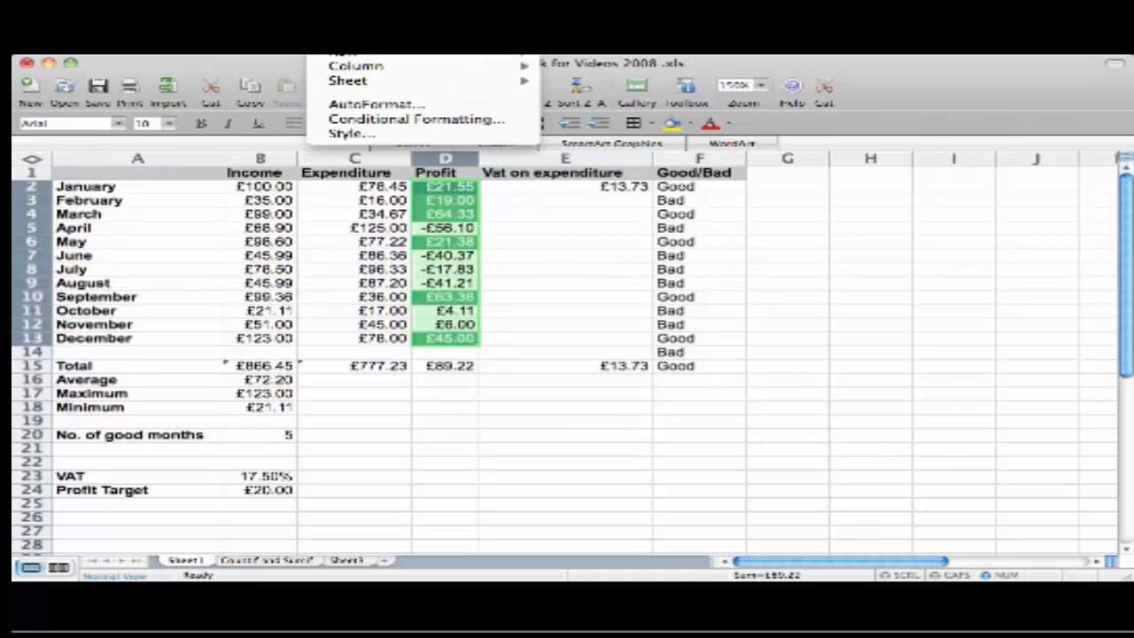
Reopen Conditional Formatting, add two extra conditions, then delete Condition 3.
{"action": "left_click", "coordinate": [416, 119]}
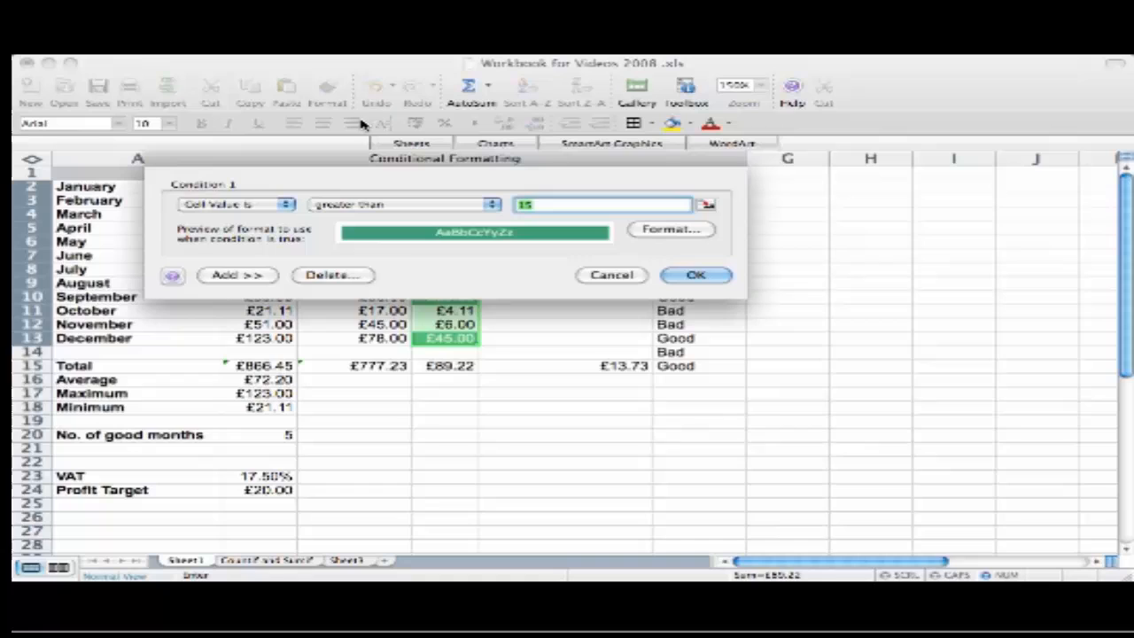
{"action": "mouse_move", "coordinate": [359, 225]}
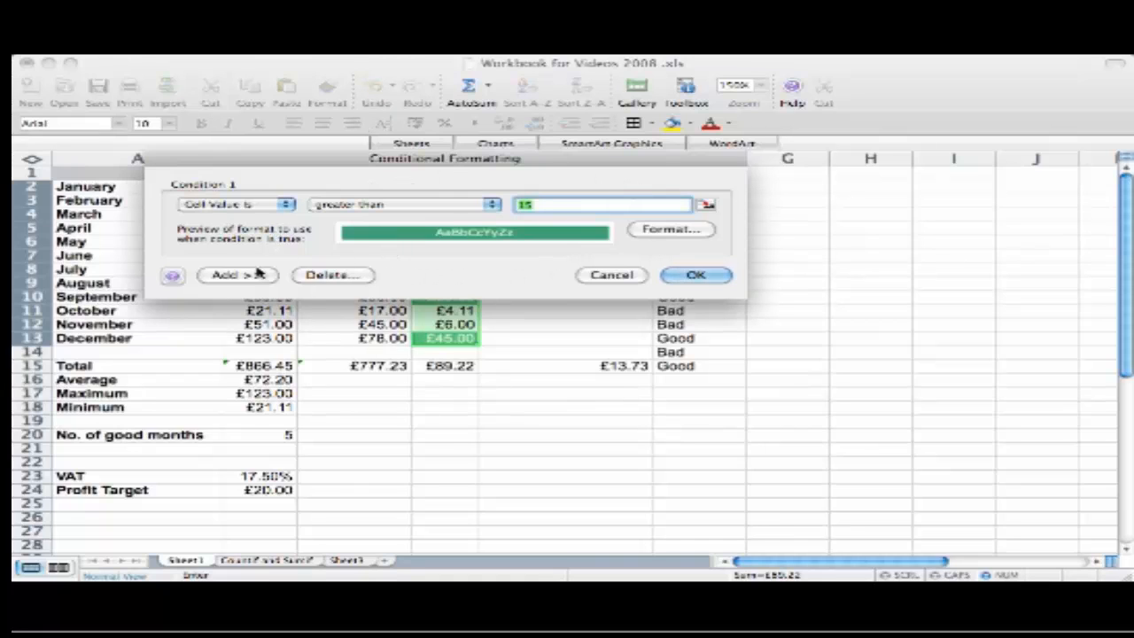
{"action": "left_click", "coordinate": [237, 274]}
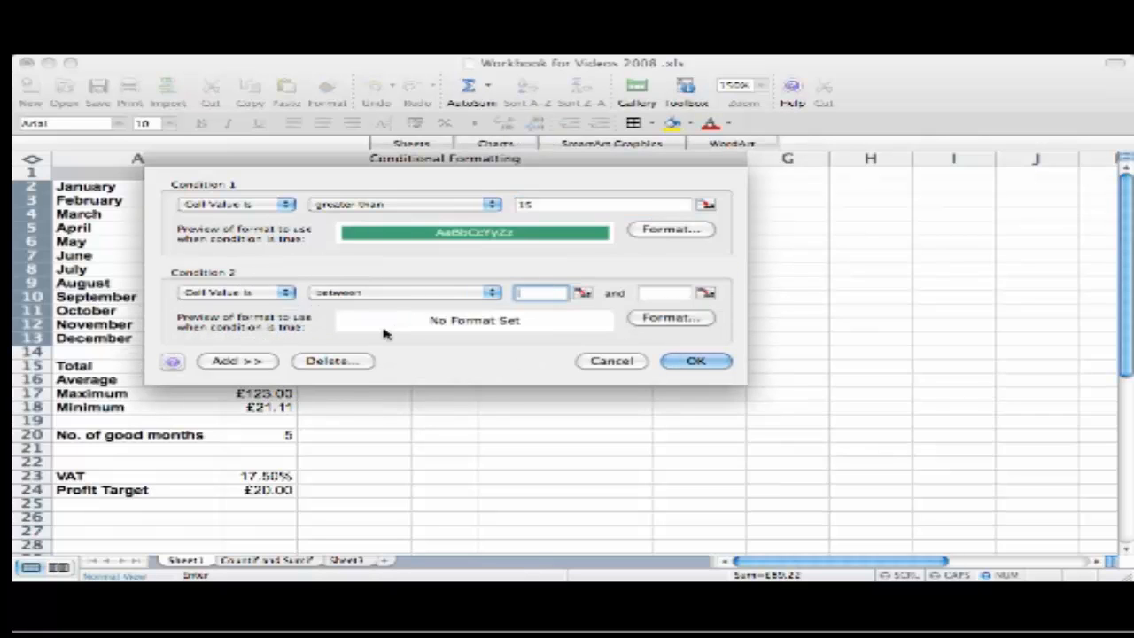
{"action": "left_click", "coordinate": [237, 360]}
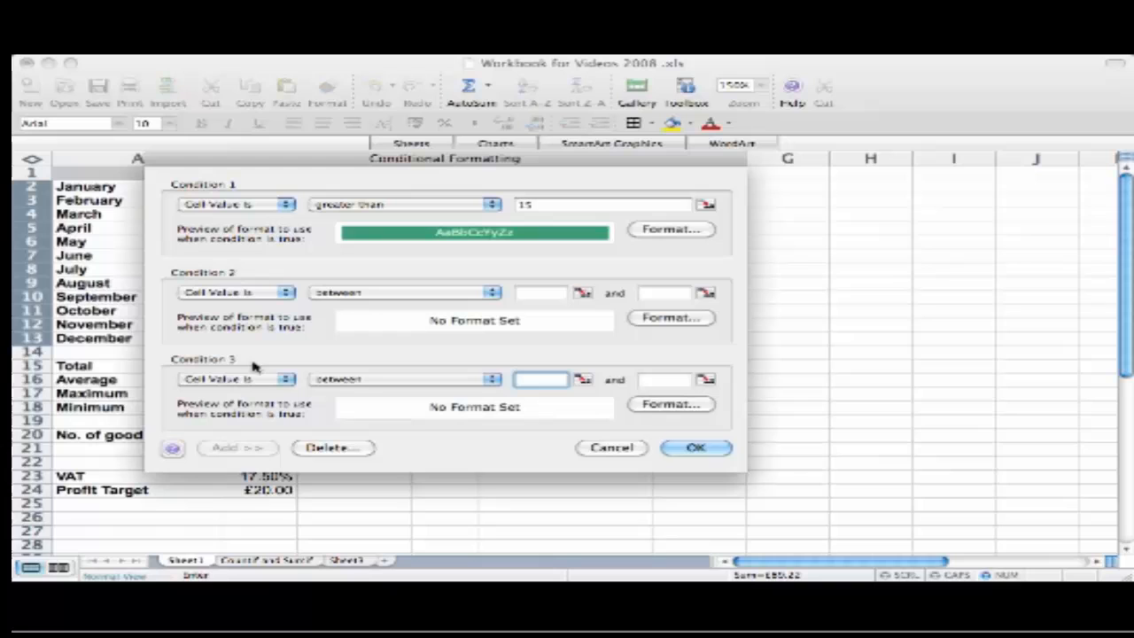
{"action": "mouse_move", "coordinate": [236, 454]}
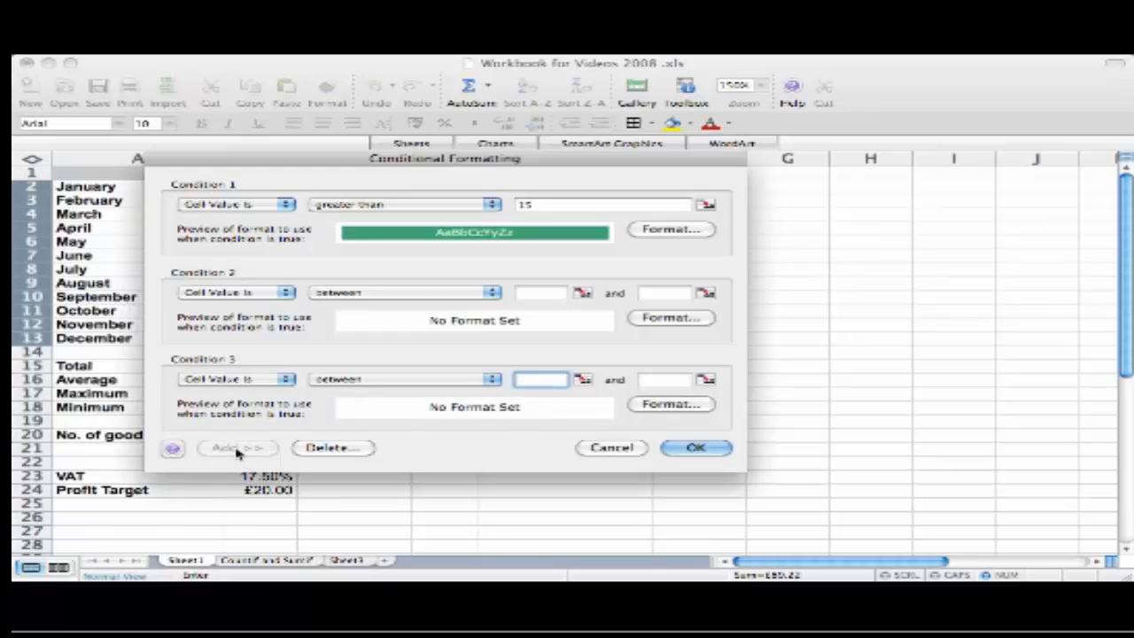
{"action": "left_click", "coordinate": [331, 448]}
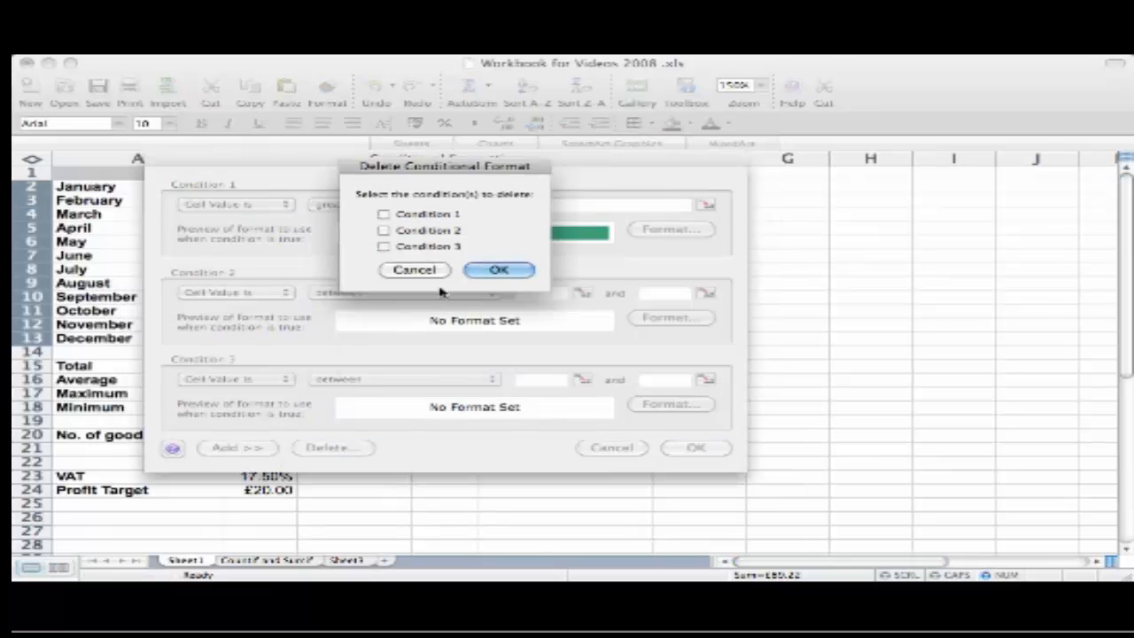
{"action": "left_click", "coordinate": [385, 247]}
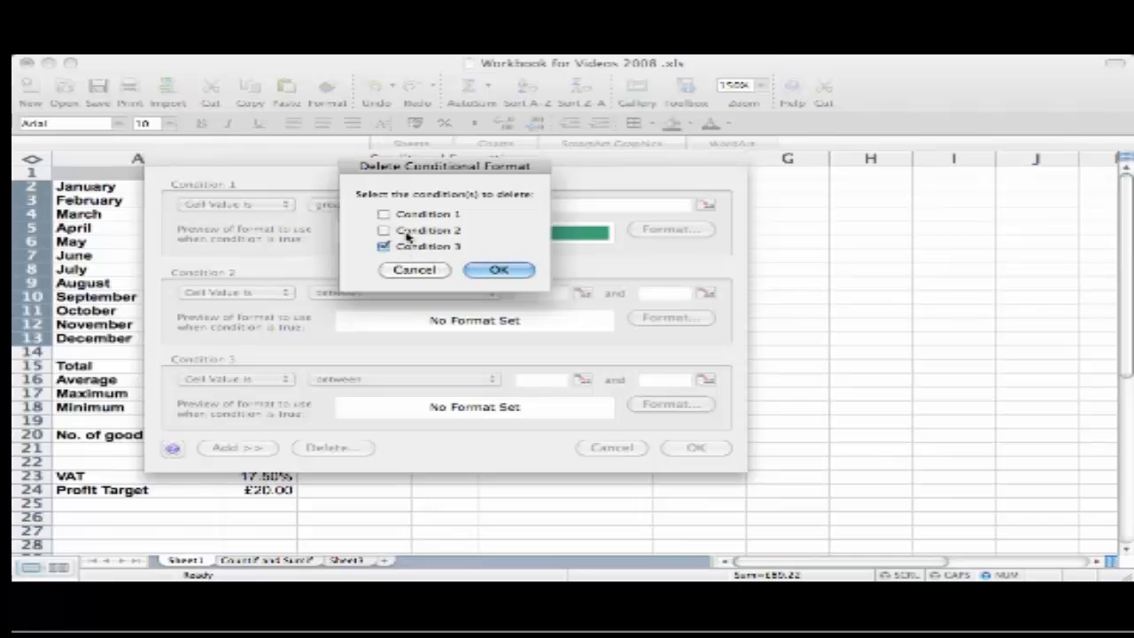
{"action": "left_click", "coordinate": [497, 270]}
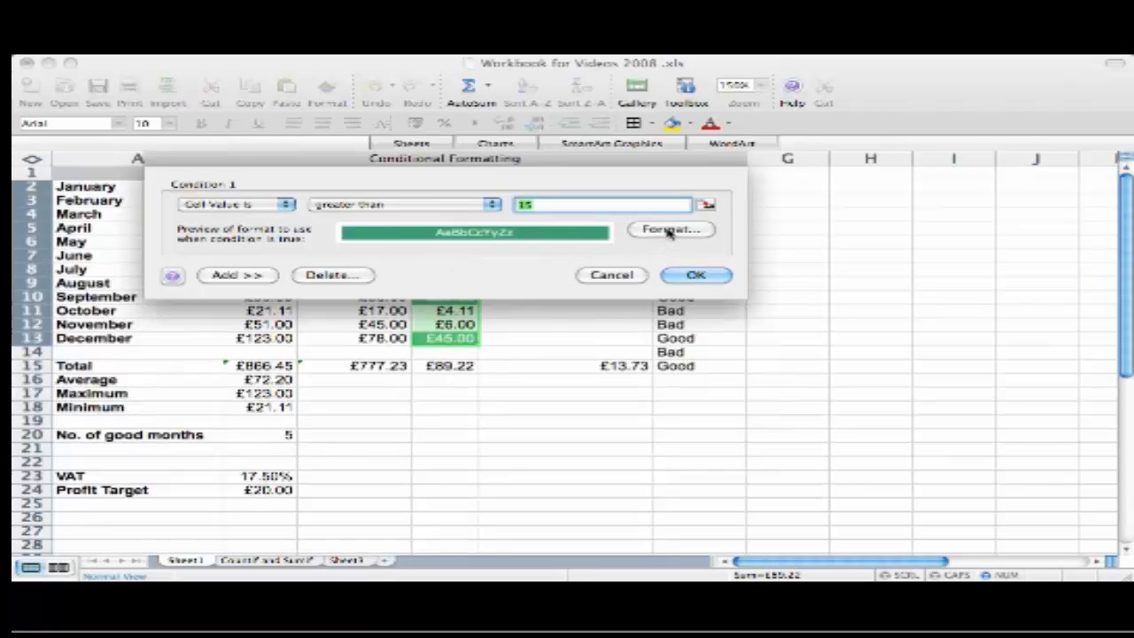
{"action": "mouse_move", "coordinate": [332, 274]}
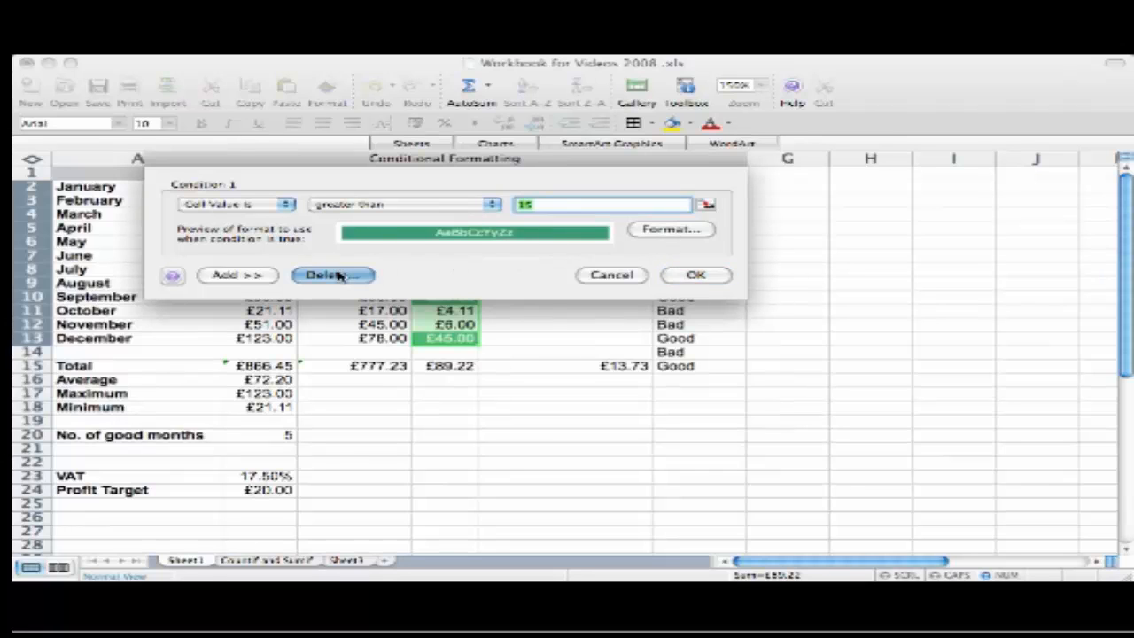
Delete the greater-than-15 condition and confirm, clearing the green shading.
{"action": "left_click", "coordinate": [331, 274]}
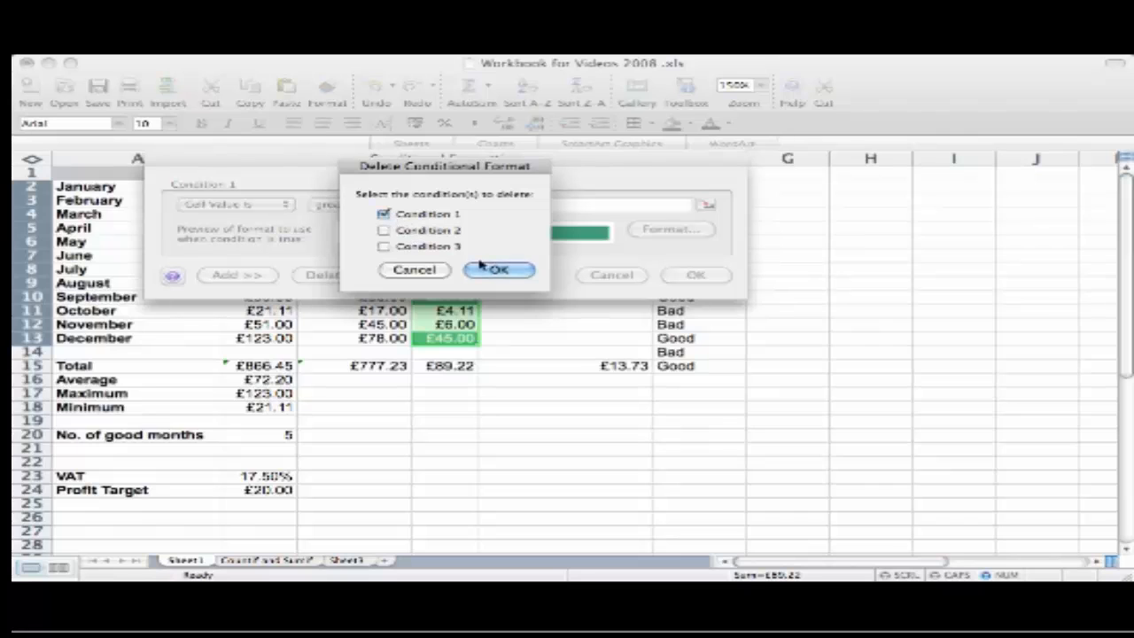
{"action": "left_click", "coordinate": [498, 270]}
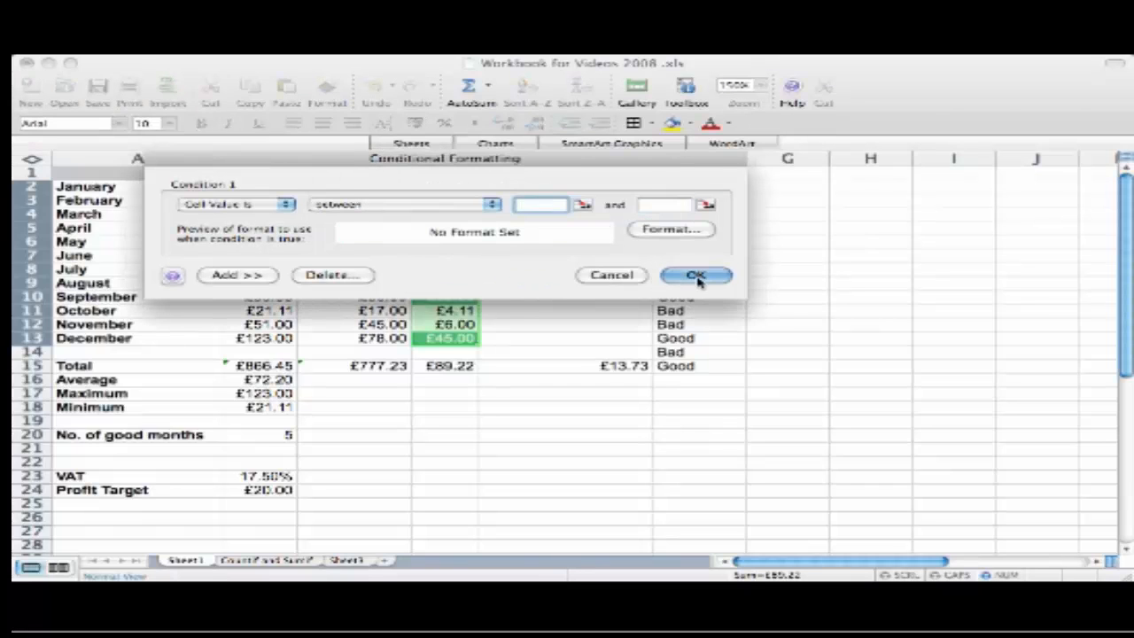
{"action": "left_click", "coordinate": [695, 275]}
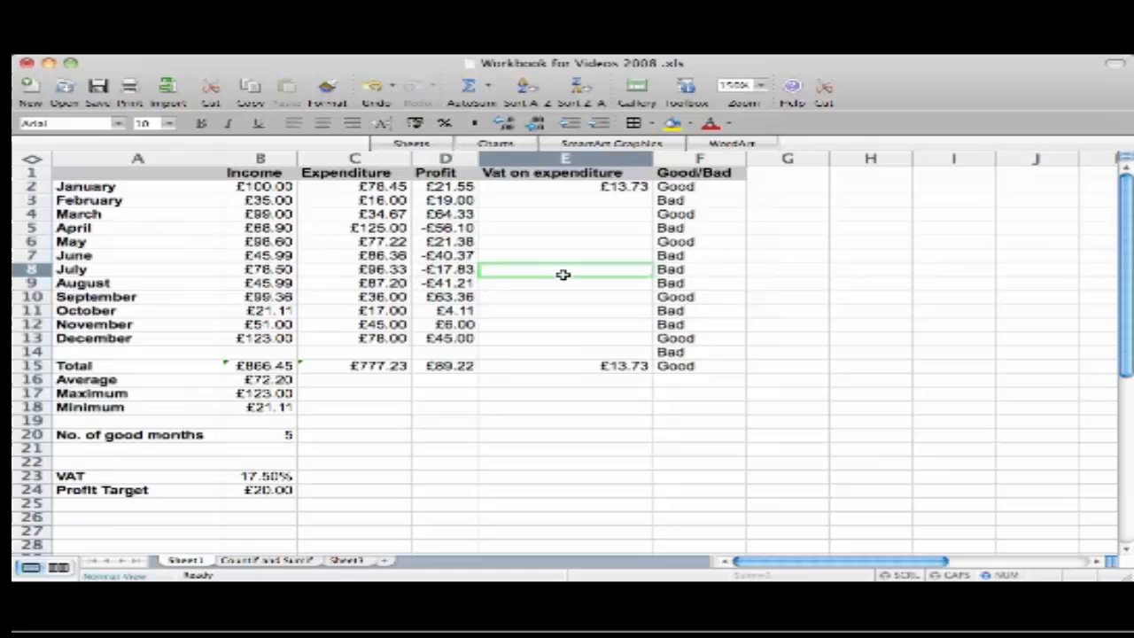
{"action": "mouse_move", "coordinate": [564, 275]}
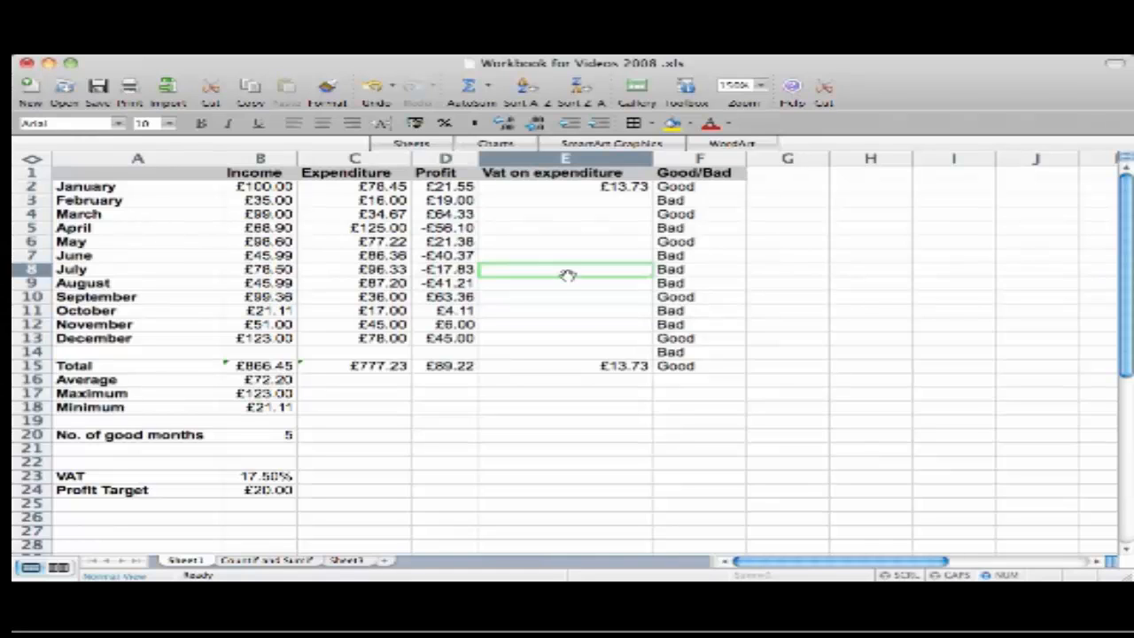
{"action": "mouse_move", "coordinate": [576, 275]}
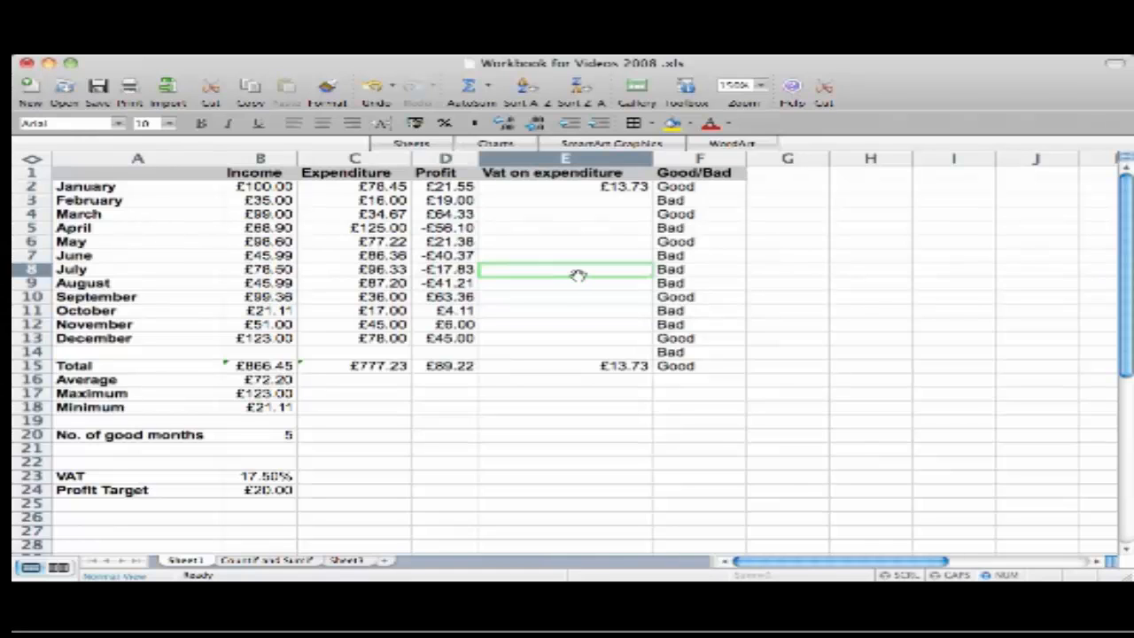